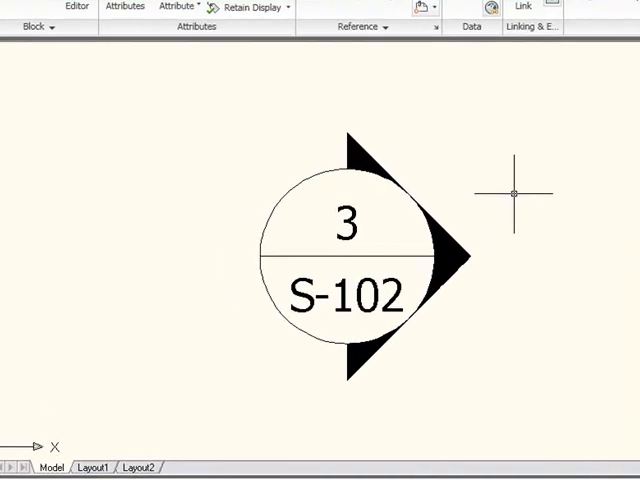
{"action": "mouse_move", "coordinate": [406, 362]}
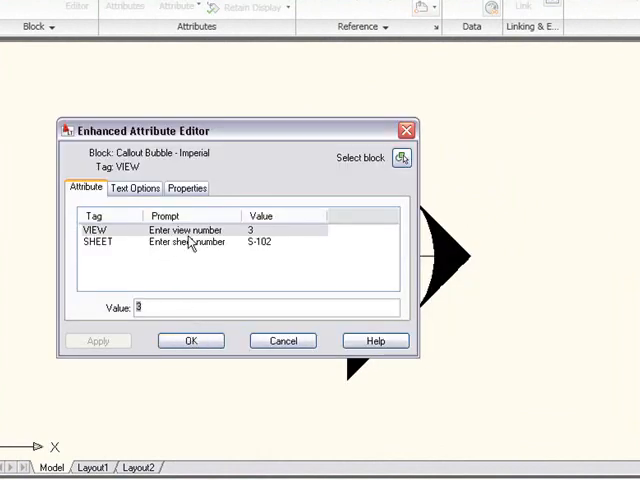
{"action": "mouse_move", "coordinate": [278, 248]}
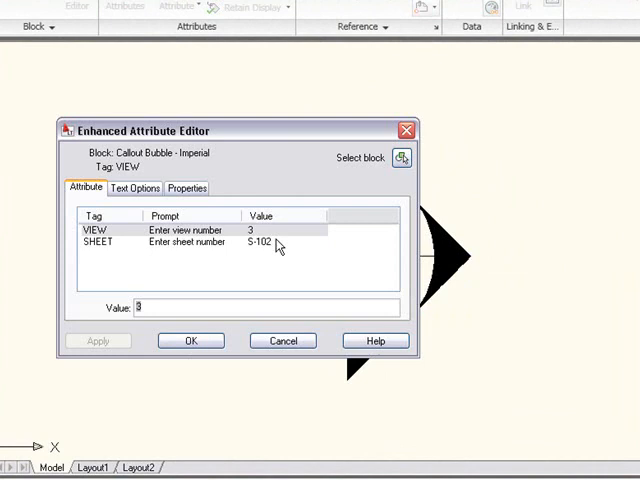
{"action": "mouse_move", "coordinate": [288, 252]}
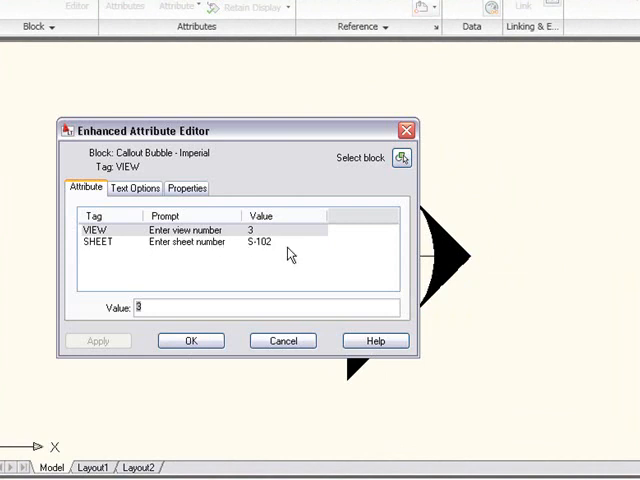
{"action": "mouse_move", "coordinate": [220, 332]}
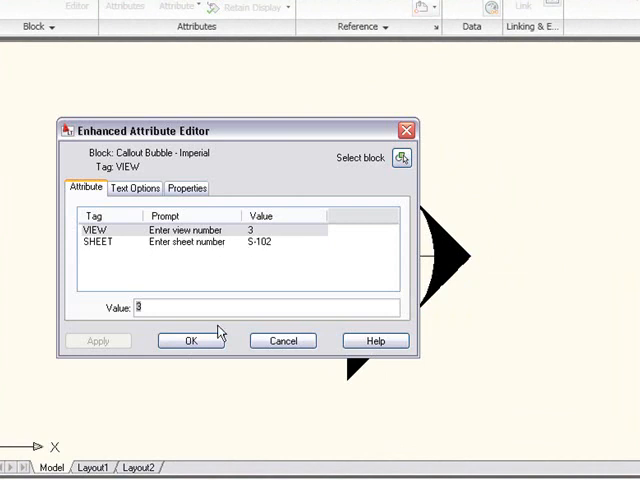
Step: Dismiss the attribute editor and bring the Callout Bubble - Imperial block into the Block Editor
{"action": "left_click", "coordinate": [188, 340]}
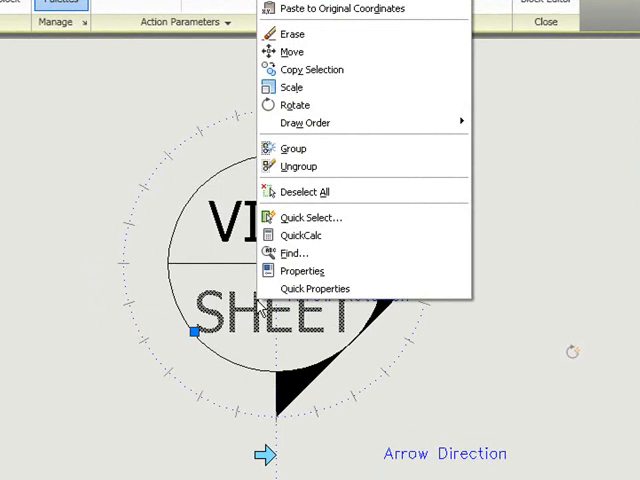
Step: Copy SHEET into a NOTES attribute with prompt 'Enter notes' and a blank default
{"action": "left_click", "coordinate": [292, 52]}
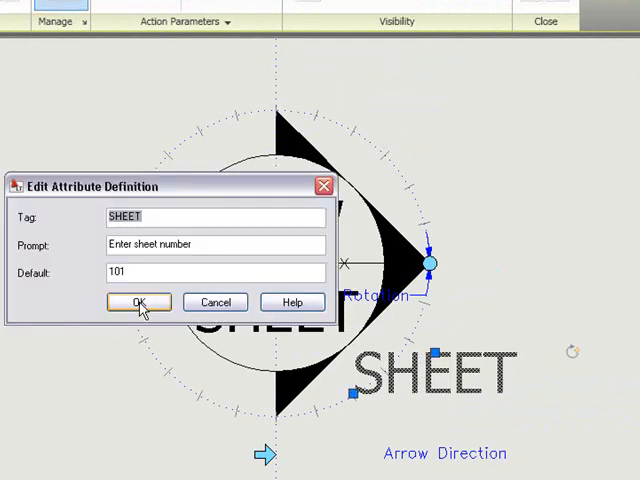
{"action": "type", "text": "NOTES"}
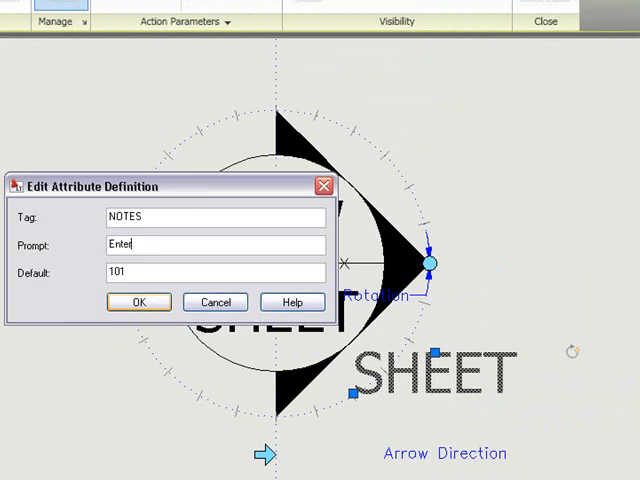
{"action": "type", "text": "notes"}
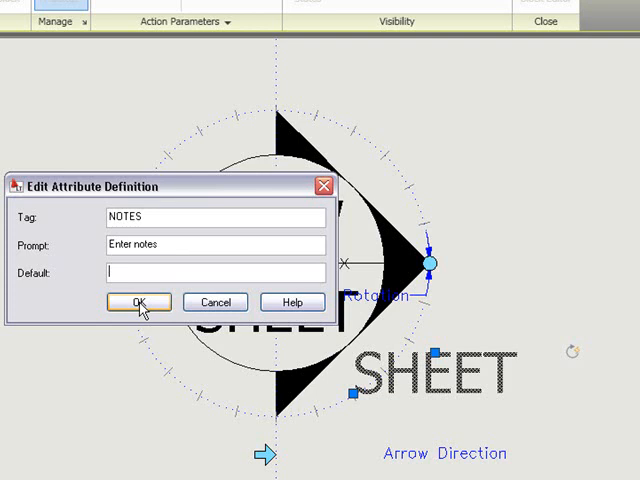
{"action": "left_click", "coordinate": [138, 300]}
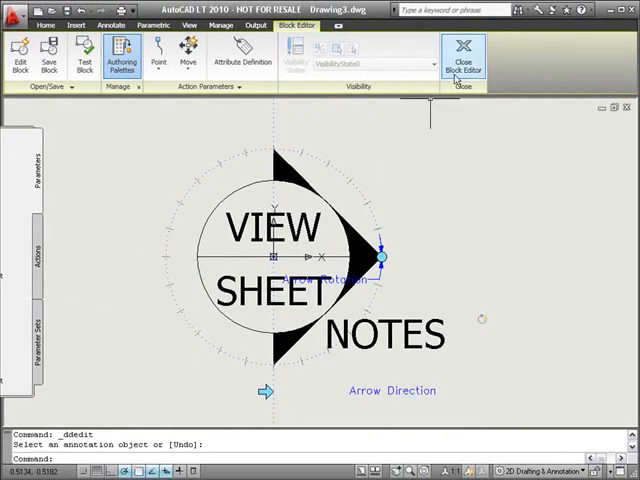
Step: Close the Block Editor, saving changes to Callout Bubble - Imperial and updating references
{"action": "left_click", "coordinate": [460, 52]}
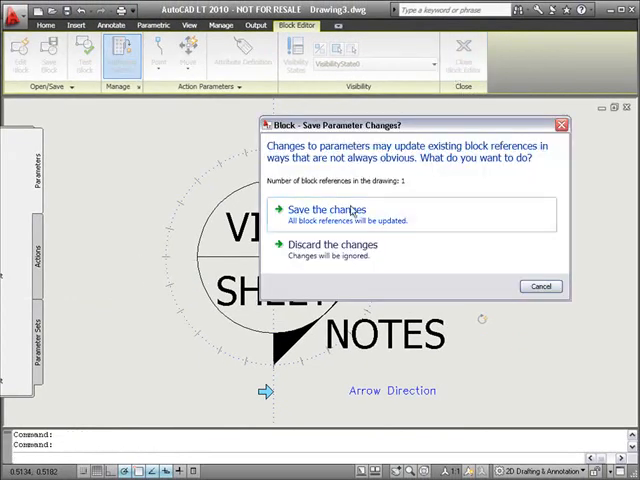
{"action": "left_click", "coordinate": [314, 208]}
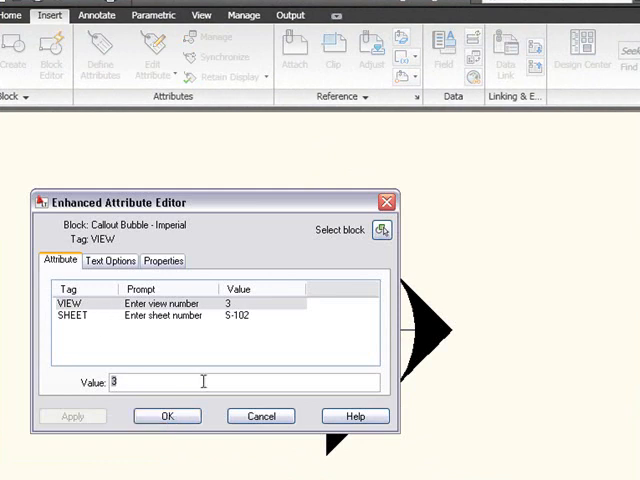
Step: Run ATTSYNC on the placed Callout Bubble - Imperial so it picks up the NOTES attribute
{"action": "left_click", "coordinate": [166, 416]}
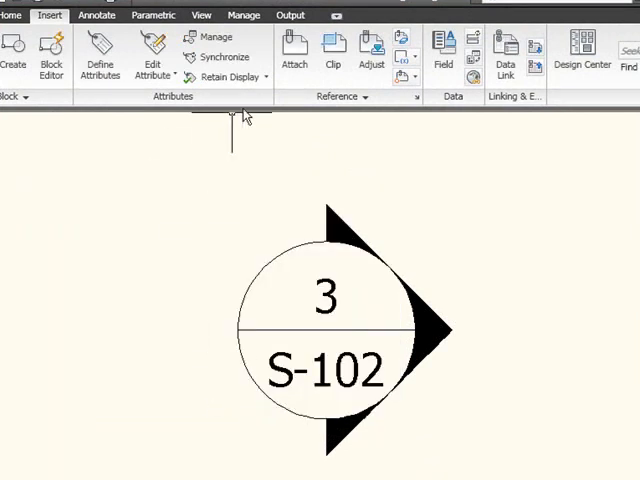
{"action": "mouse_move", "coordinate": [218, 56]}
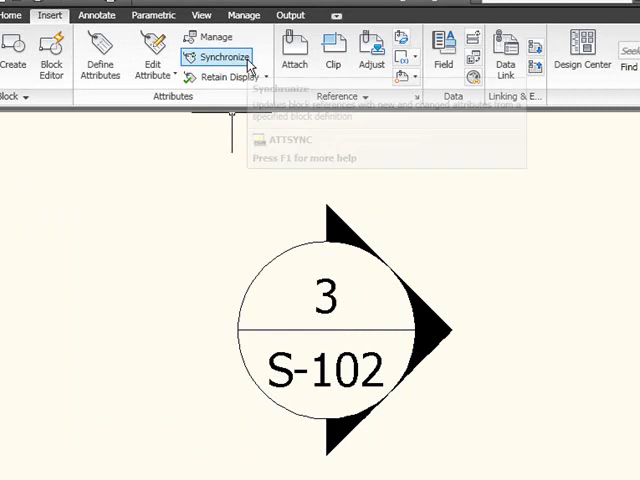
{"action": "left_click", "coordinate": [216, 56]}
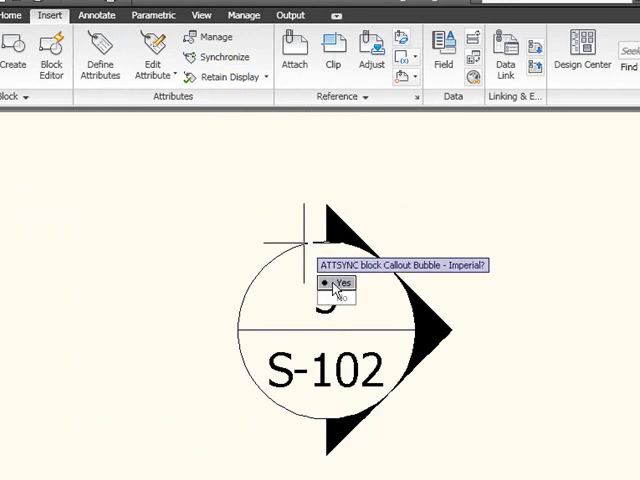
{"action": "left_click", "coordinate": [332, 284]}
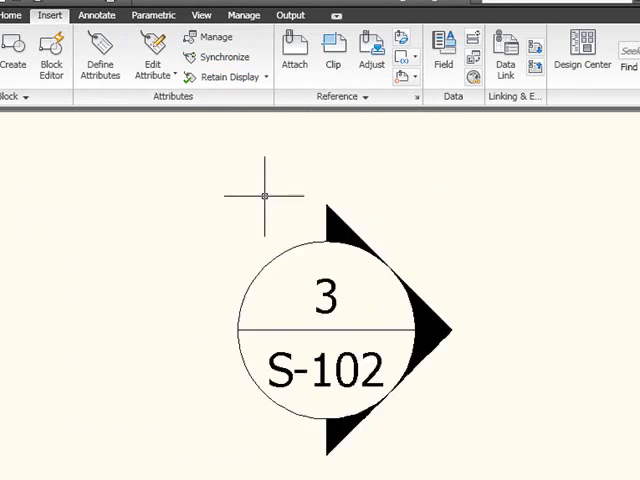
{"action": "mouse_move", "coordinate": [298, 224]}
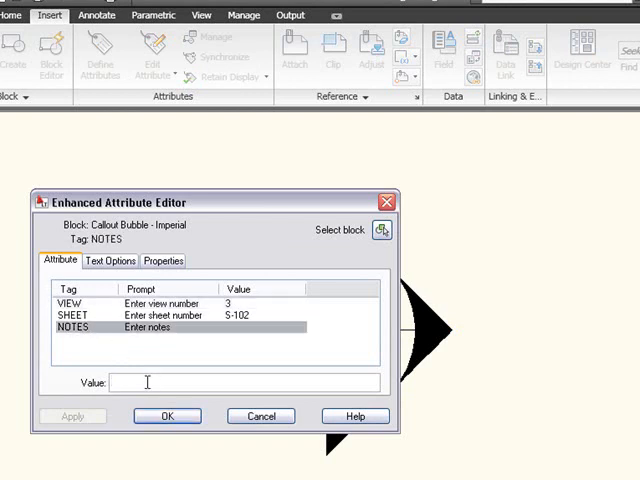
Step: Set the bubble's NOTES attribute to 'TYP.' and apply it beside 3 over S-102
{"action": "type", "text": "TYP"}
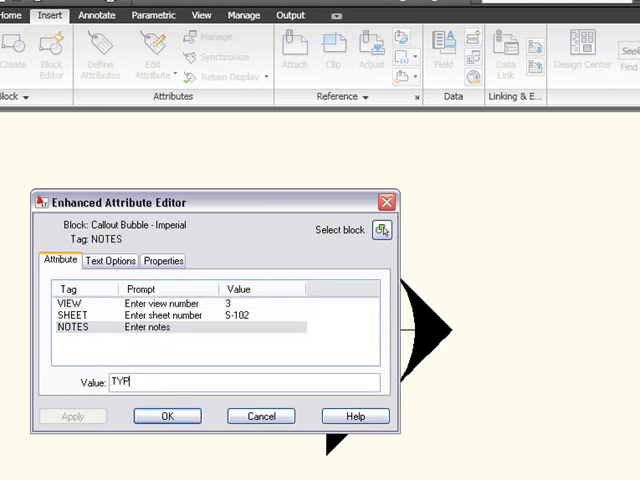
{"action": "left_click", "coordinate": [168, 416]}
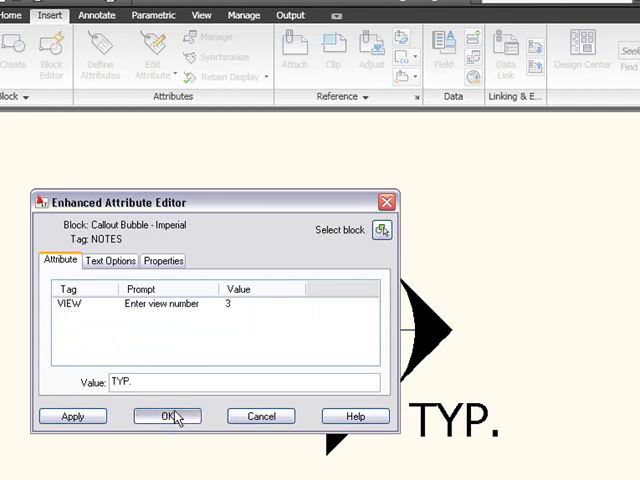
{"action": "left_click", "coordinate": [166, 416]}
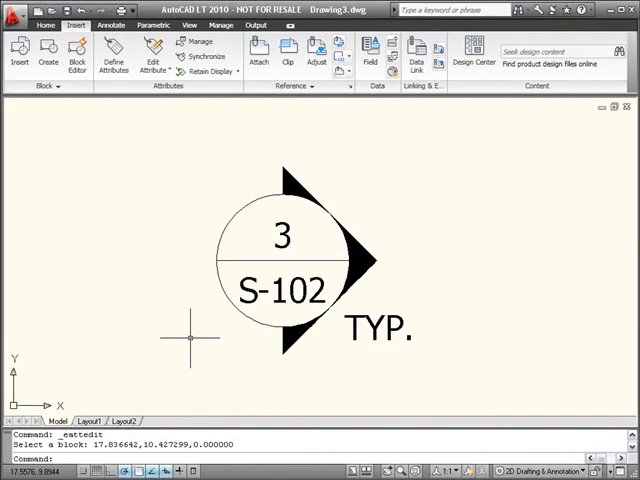